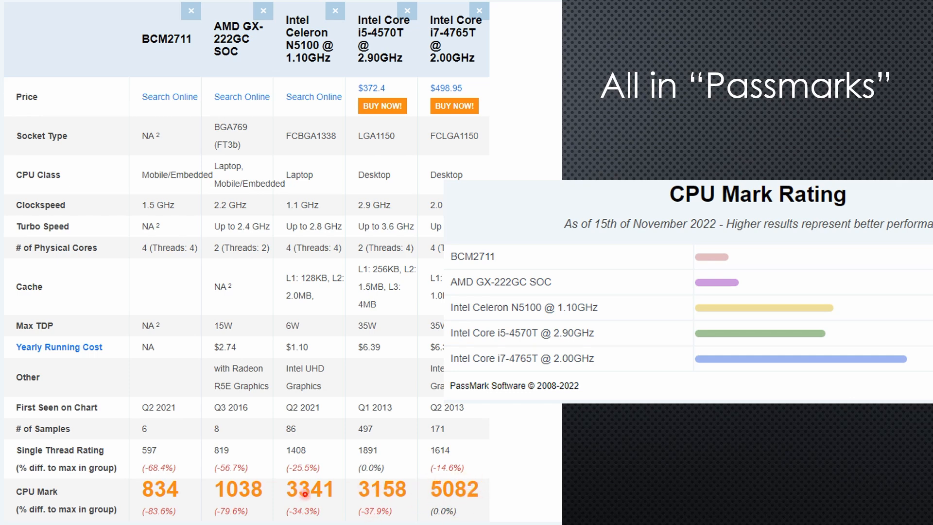
mouse_move(200, 489)
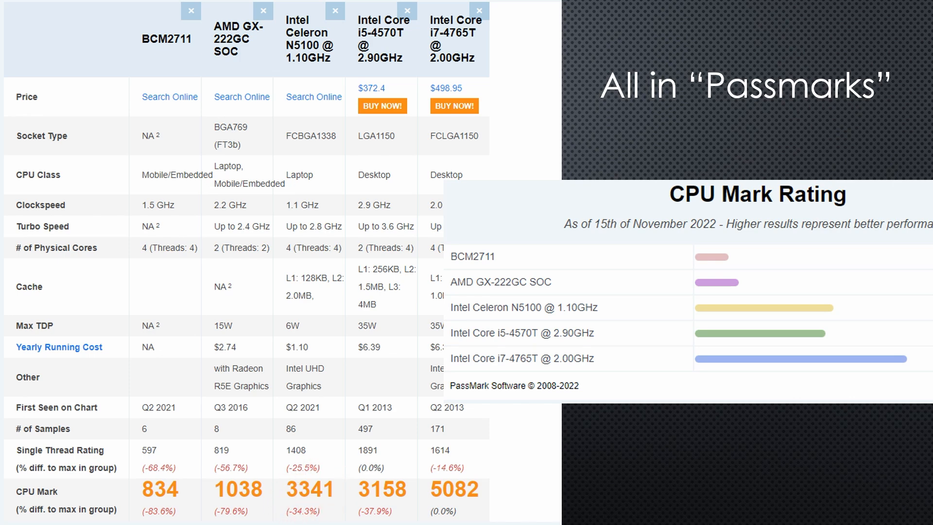
mouse_move(835, 361)
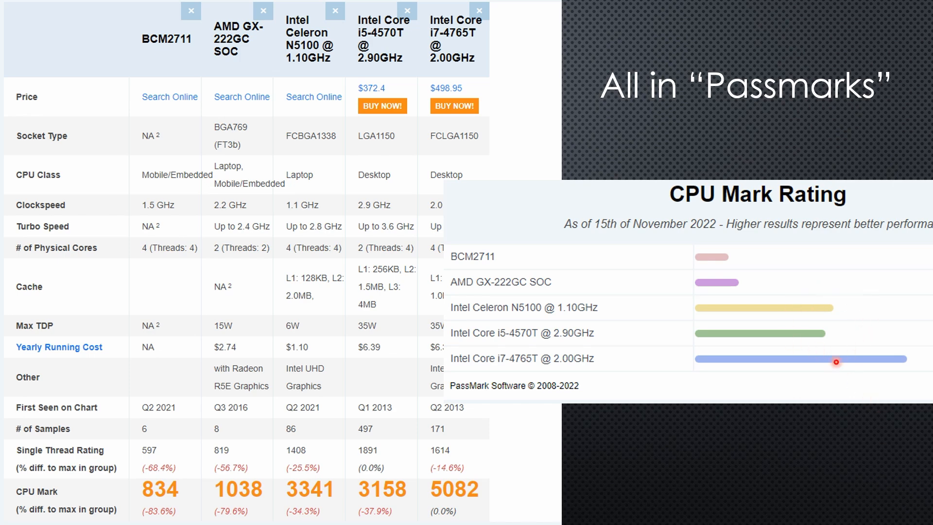
mouse_move(872, 341)
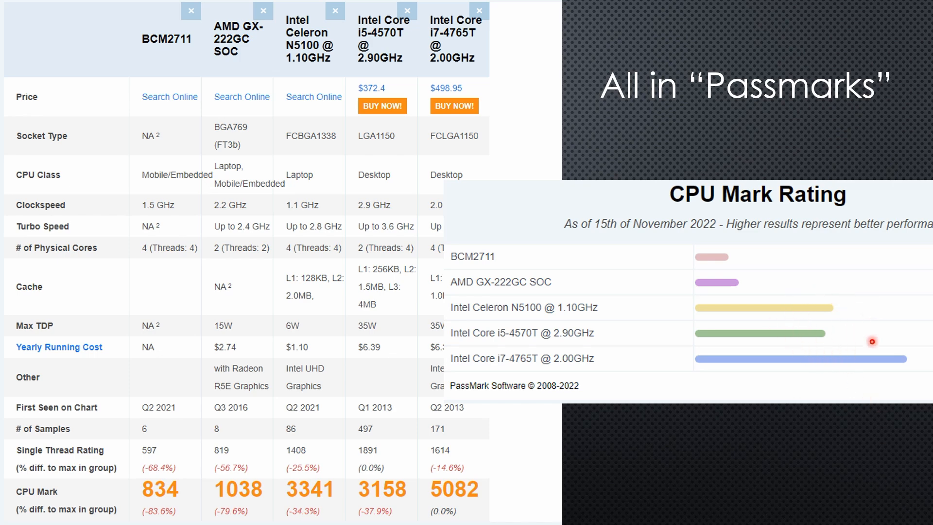
mouse_move(822, 330)
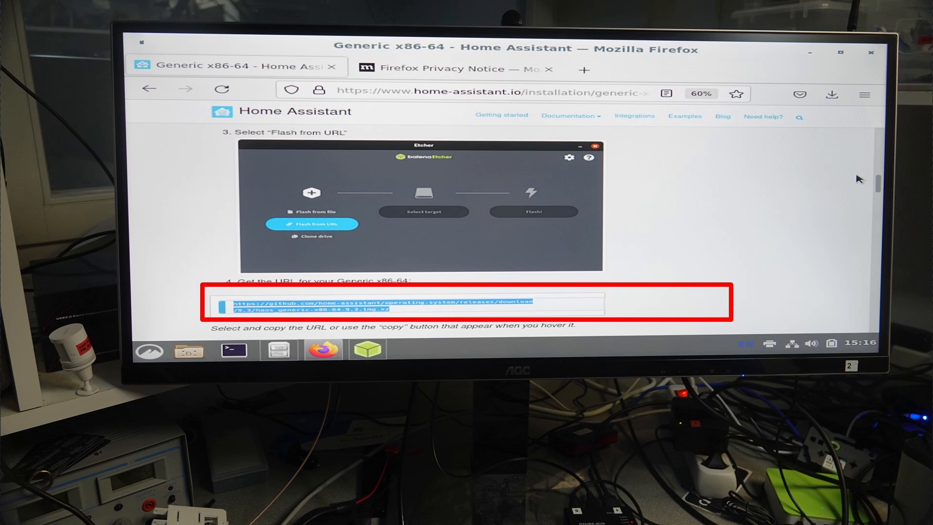
Load the haos_generic-x86-64-9.3 image by URL and set the Innodisk 8 GB drive as flash target
left_click(311, 225)
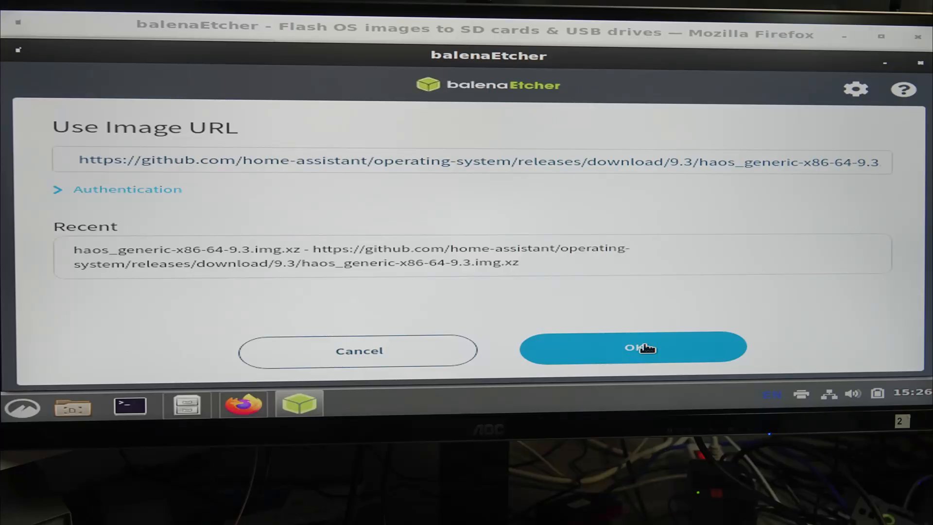
left_click(632, 348)
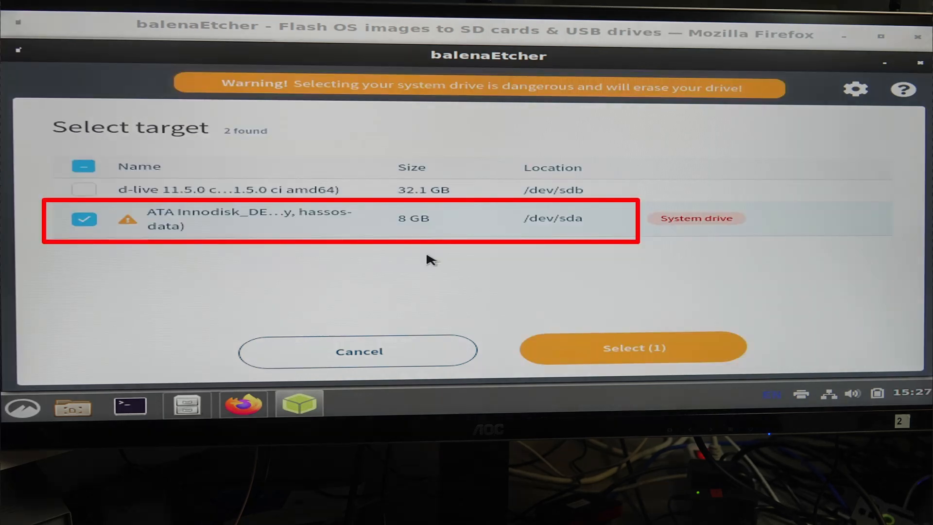
left_click(632, 348)
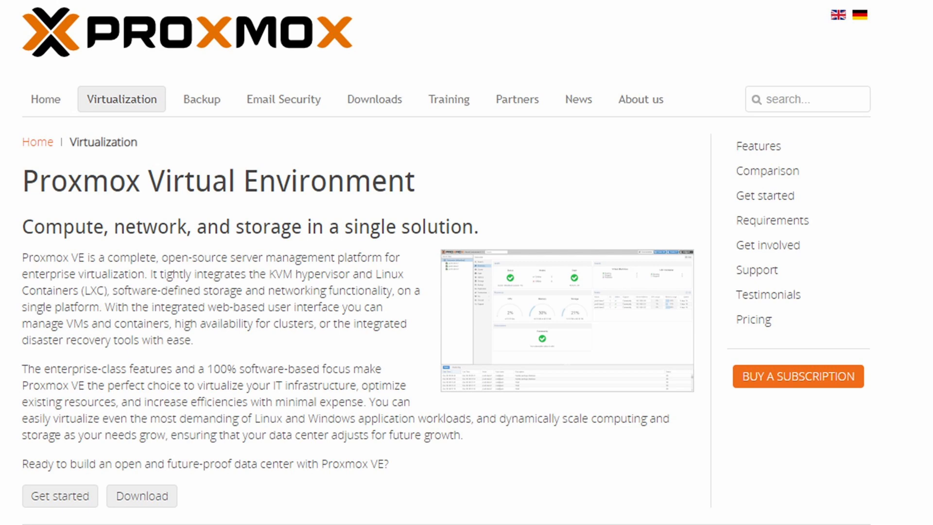
Go to the Proxmox VE product page to reach the installer download
left_click(797, 375)
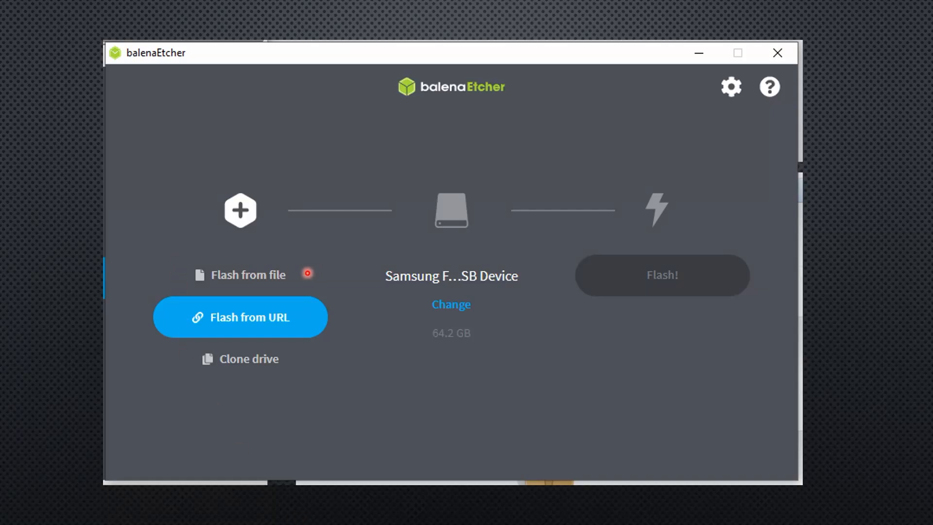
mouse_move(179, 275)
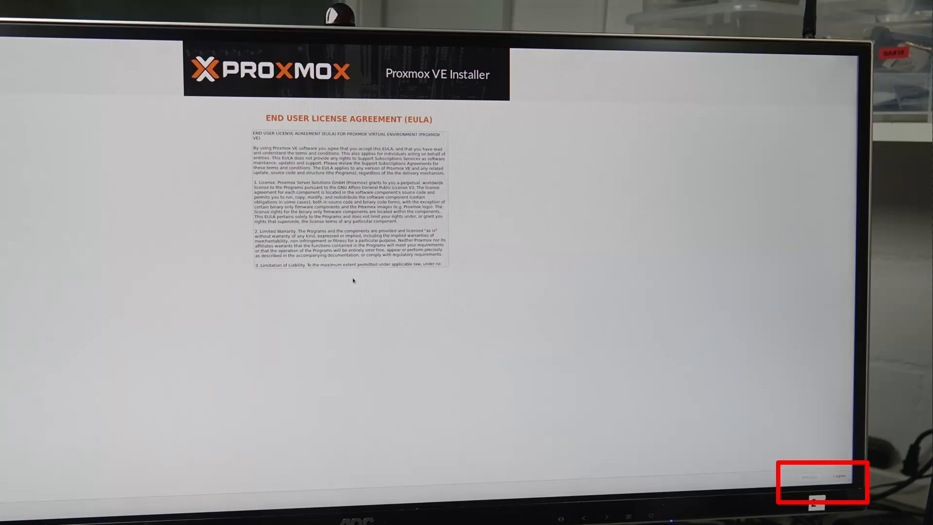
Agree to the Proxmox VE installer's end user license agreement
left_click(839, 476)
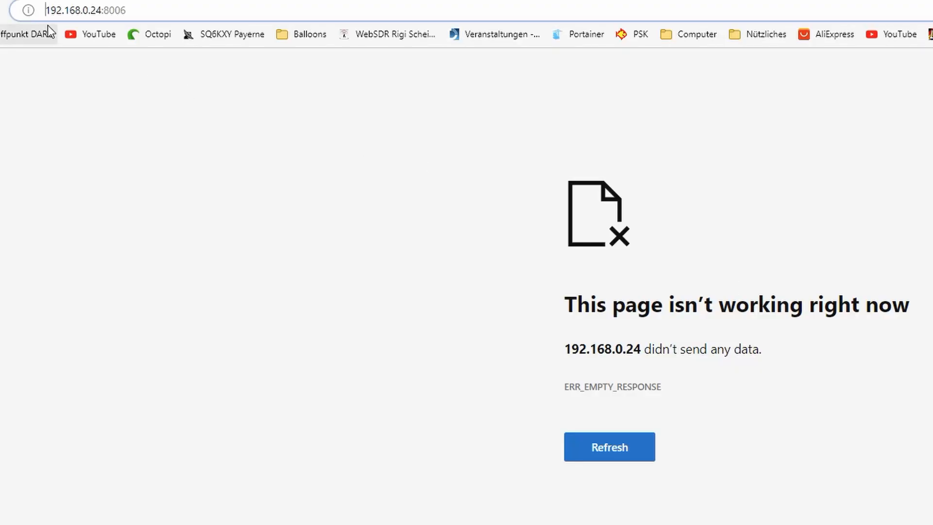
type("htt")
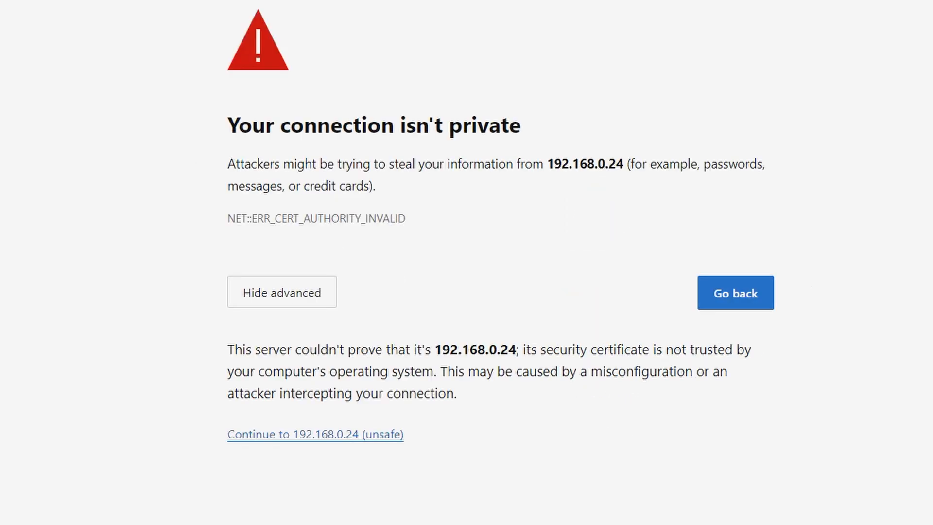
mouse_move(859, 479)
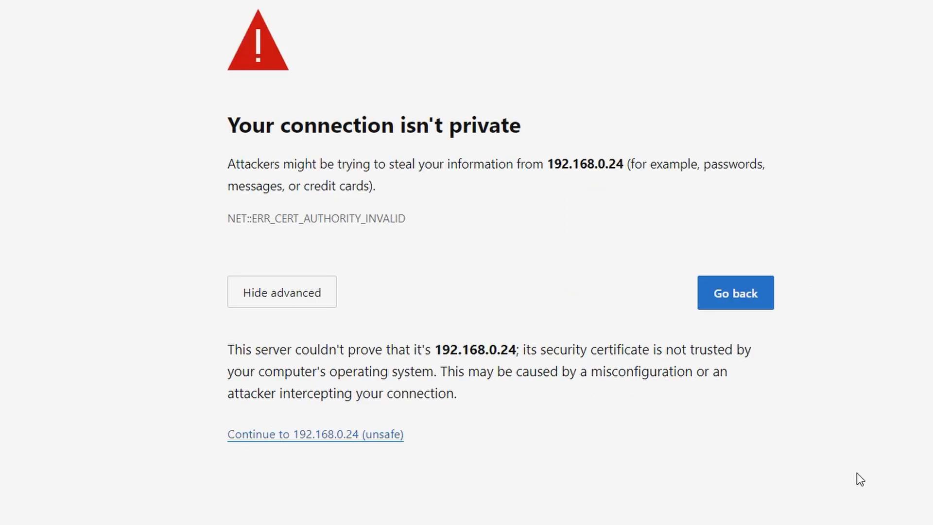
left_click(315, 433)
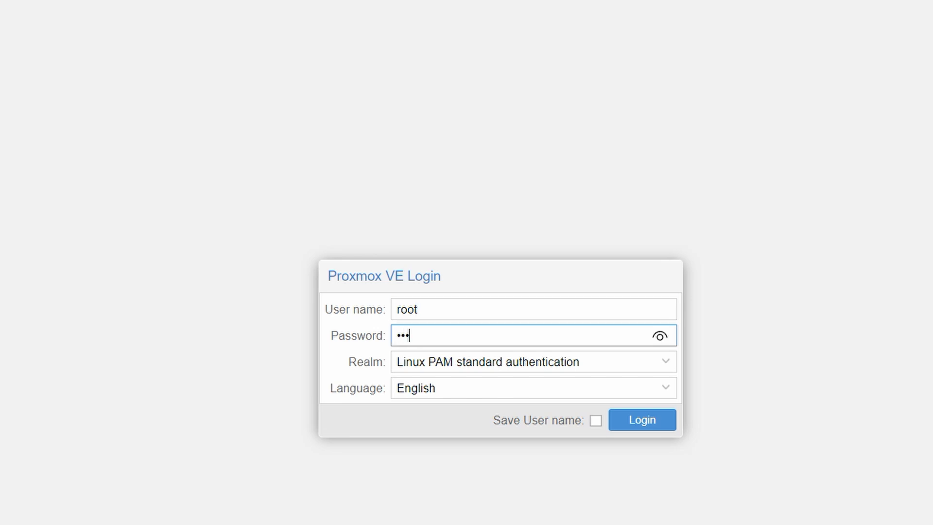
Log in as root, dismiss the 'No valid subscription' dialog and select node pve
left_click(641, 419)
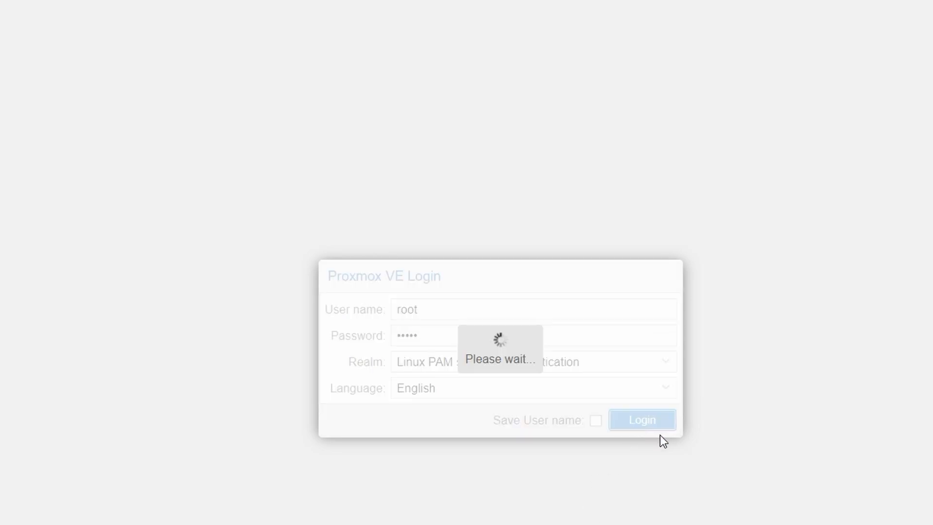
left_click(642, 420)
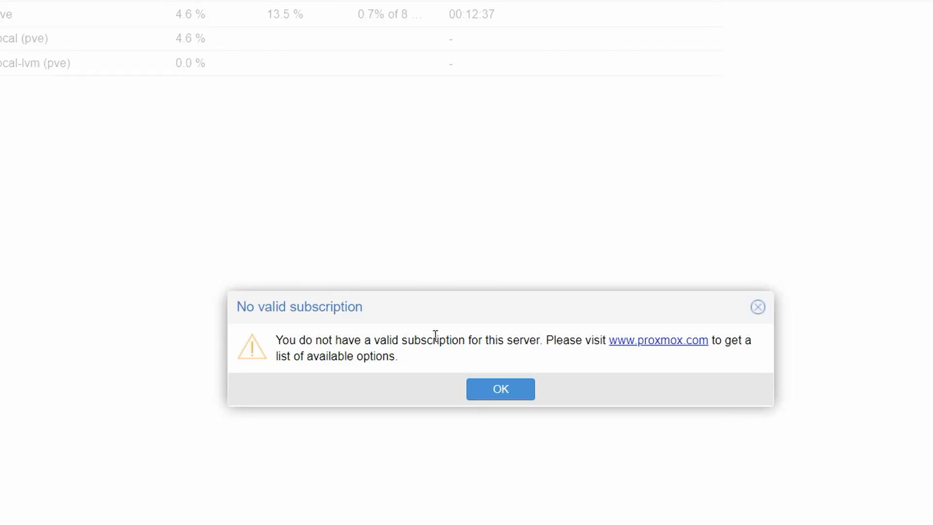
mouse_move(336, 345)
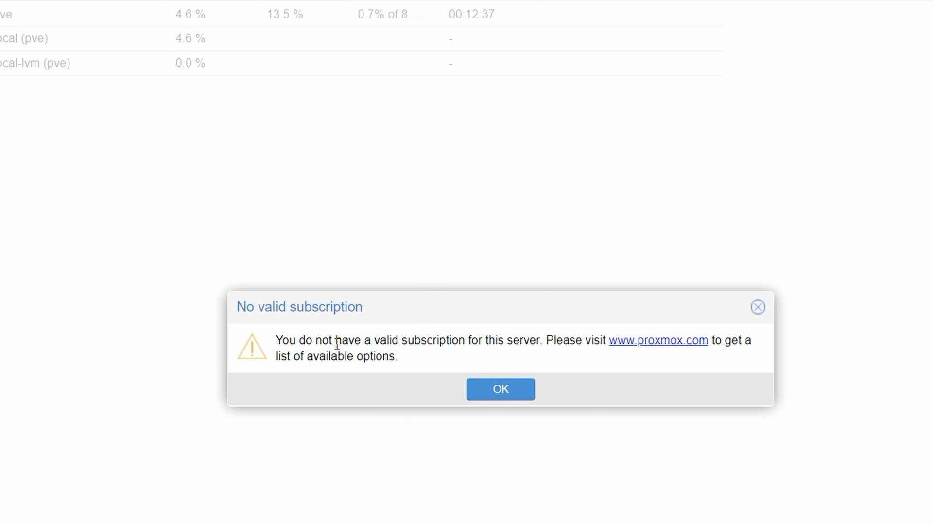
left_click(499, 388)
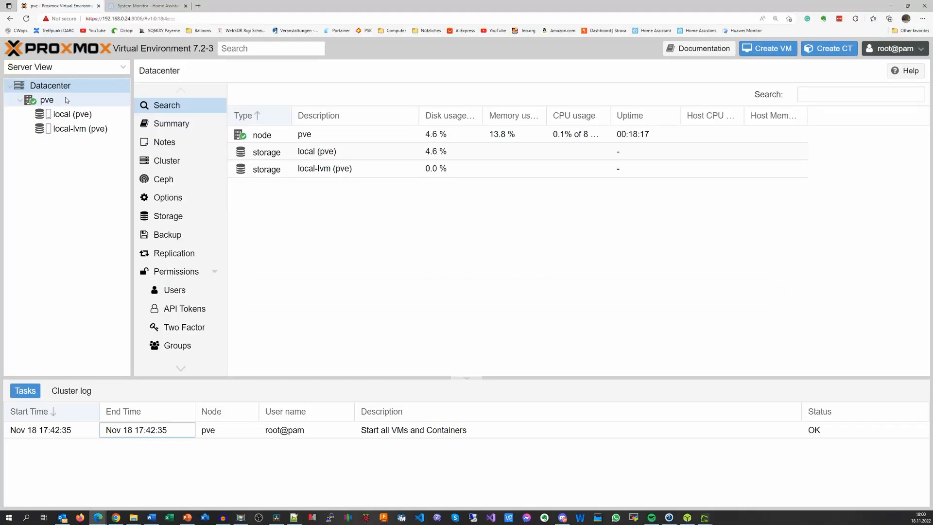
left_click(47, 99)
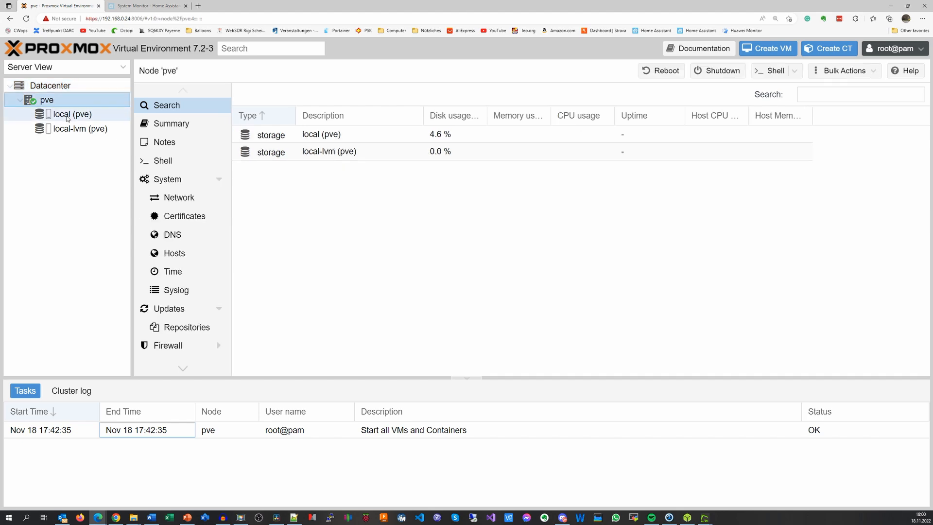
left_click(145, 6)
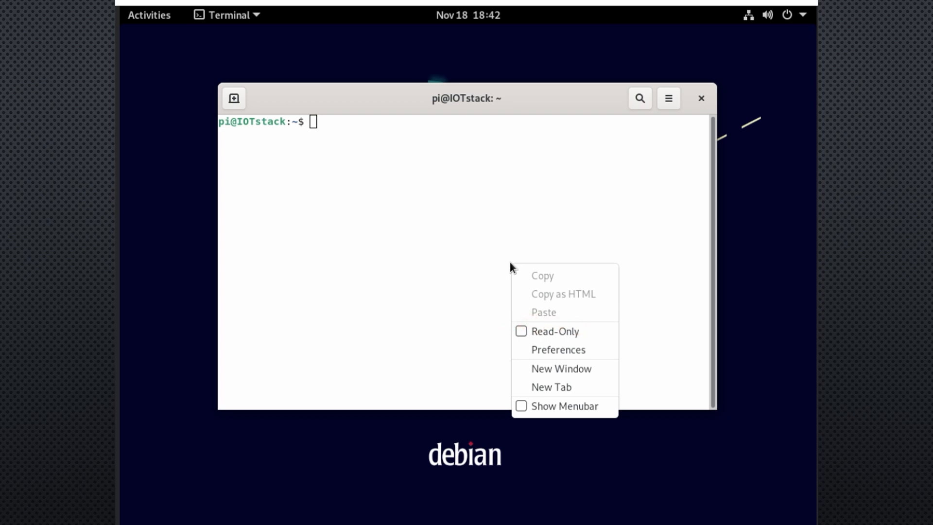
Become root with su and start a sudo usermod -a command for the user
type("su")
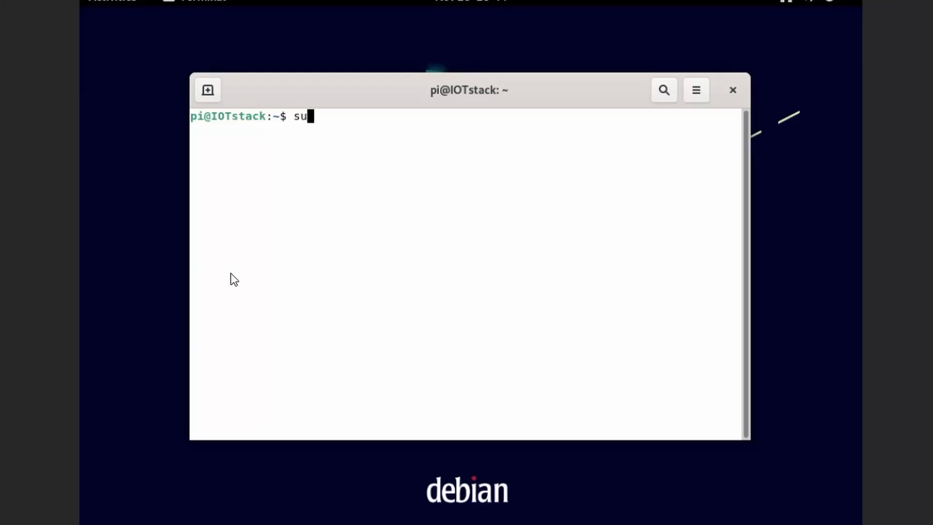
type("sudo")
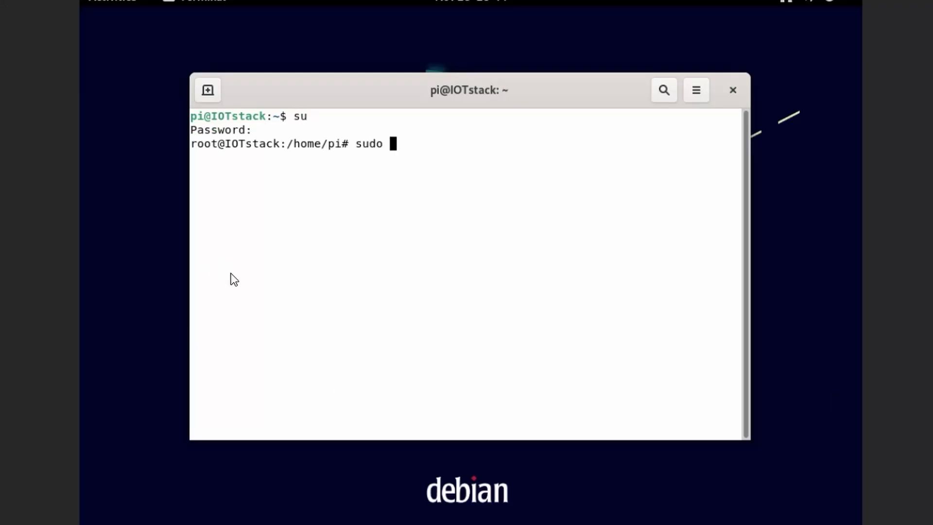
type("usermod -a")
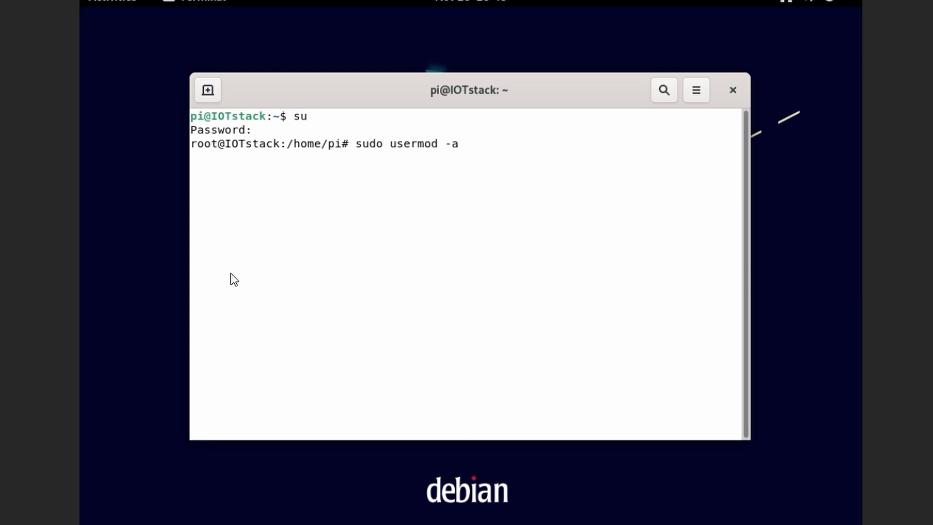
key("Return")
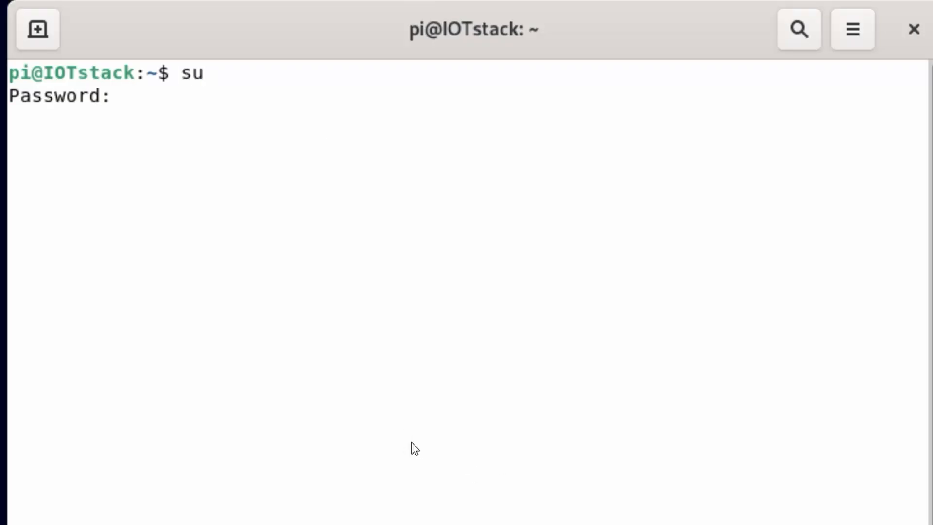
type("sudo apt update")
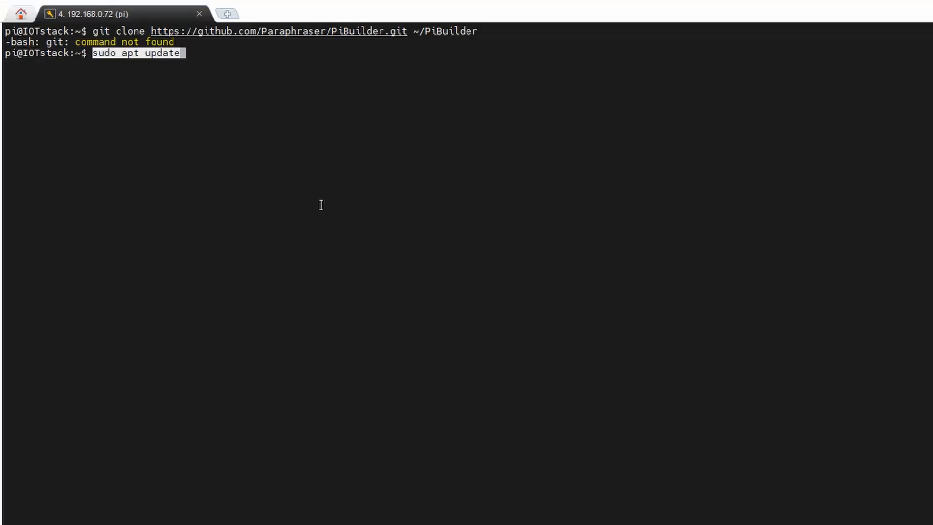
Run sudo apt update, then ~/PiBuilder/boot/scripts/02_setup.sh with its sudo password
key("Return")
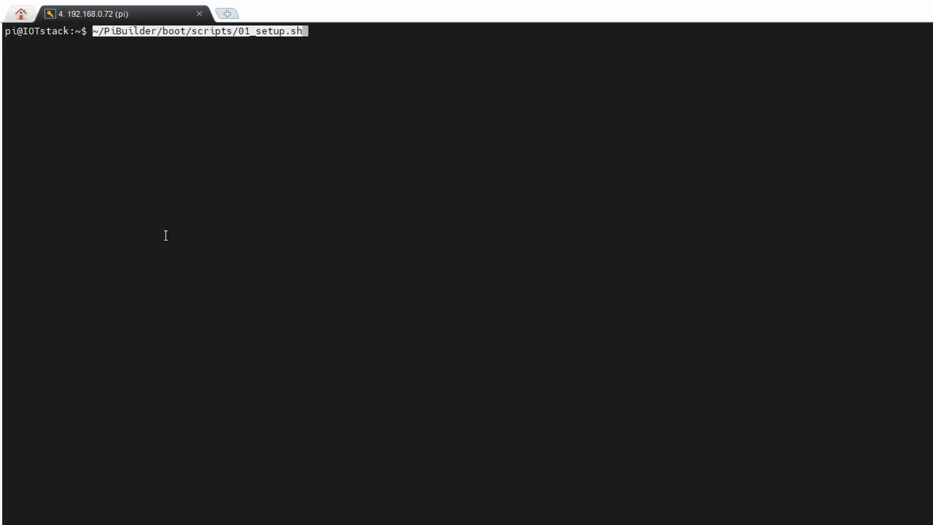
key("Return")
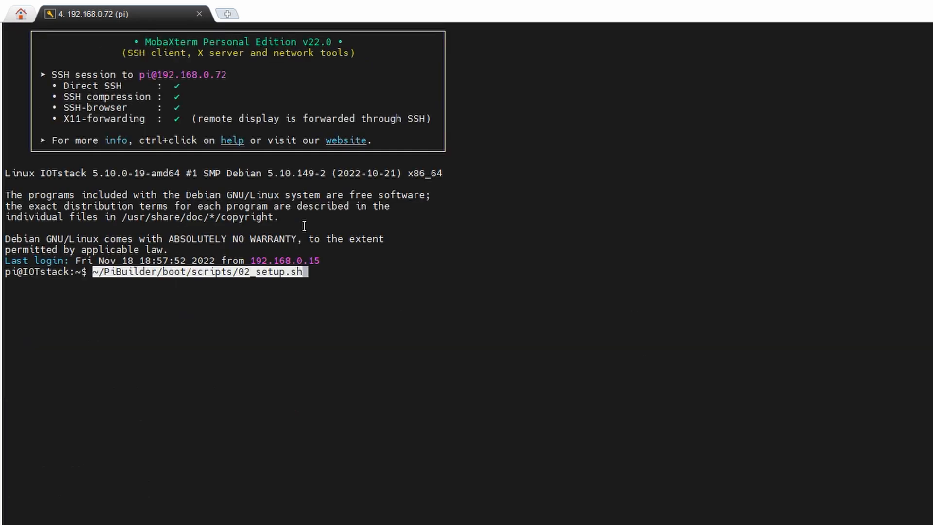
key("Return")
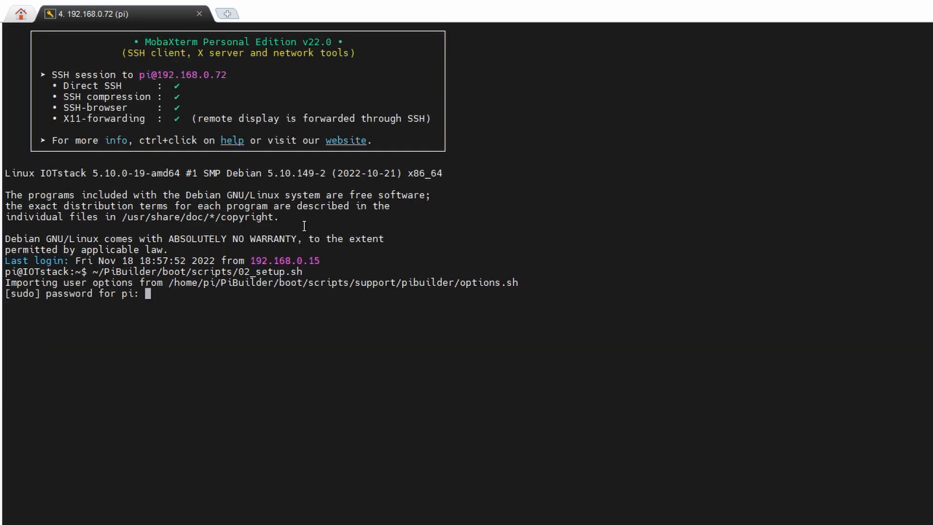
key("Return")
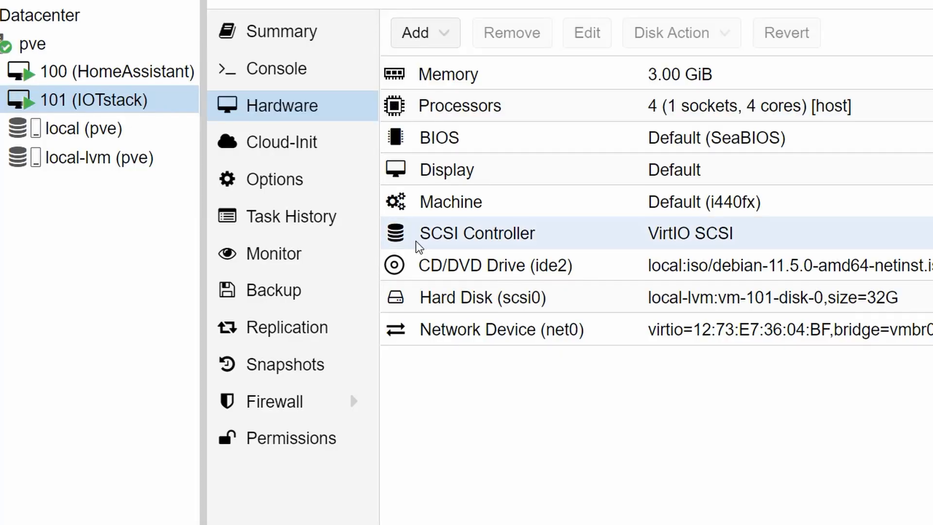
Add USB device ConBee II (1cf1:0030) to VM 101's hardware
left_click(424, 32)
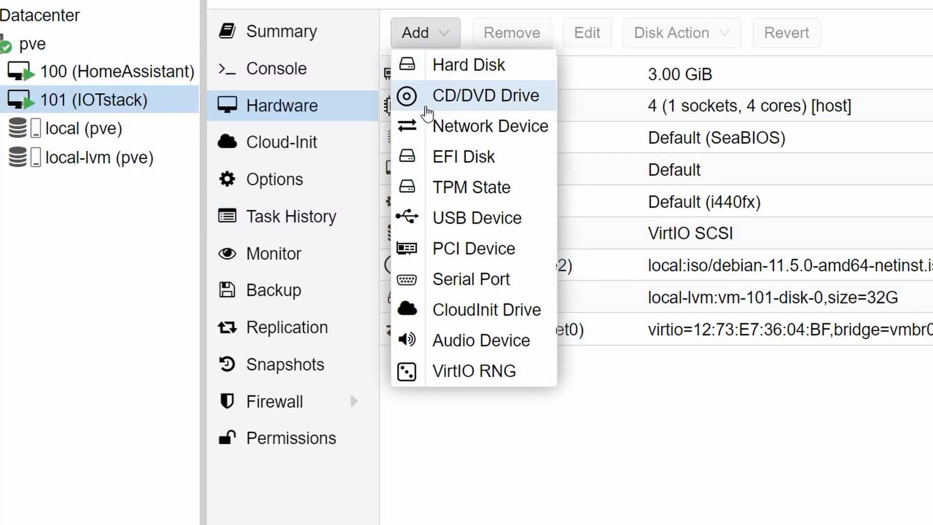
left_click(476, 218)
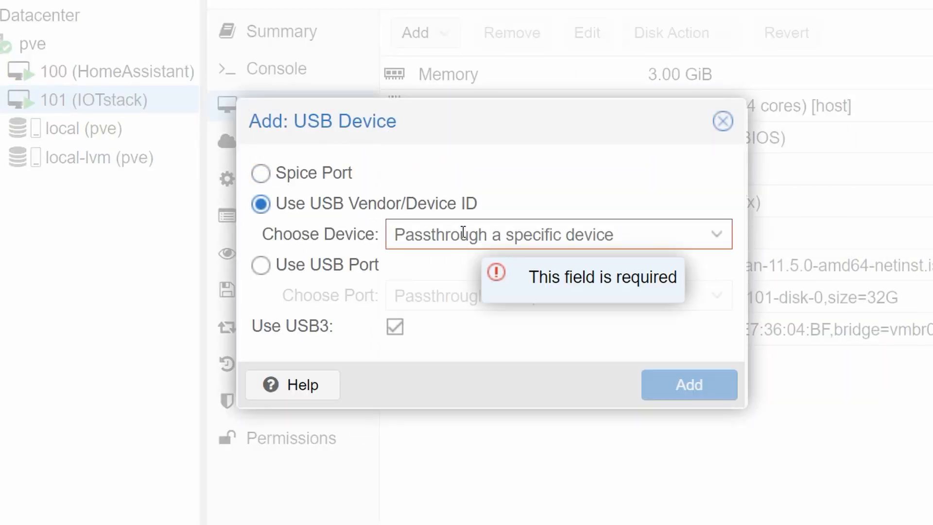
left_click(557, 233)
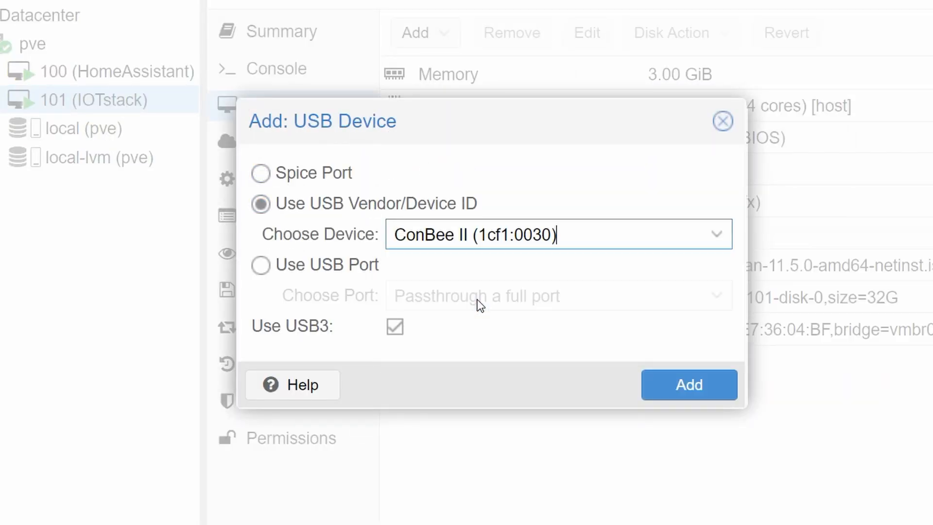
mouse_move(688, 385)
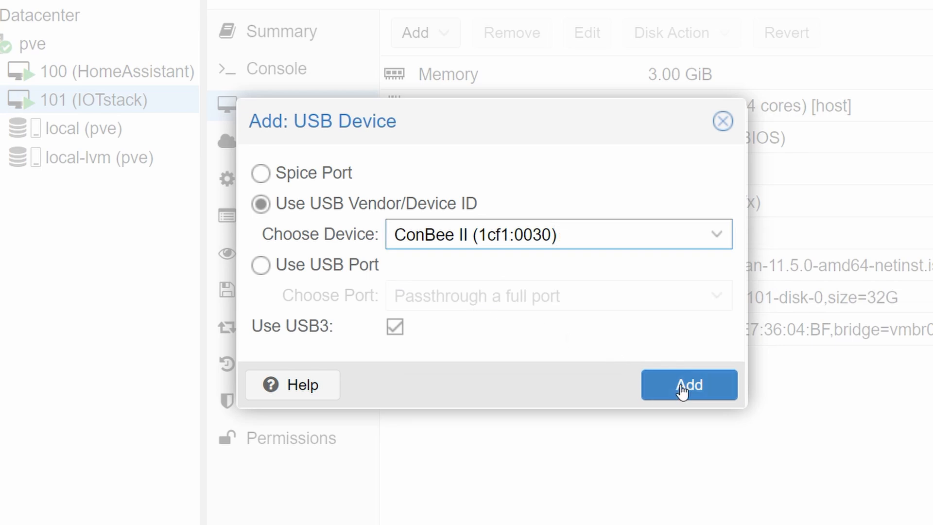
left_click(688, 385)
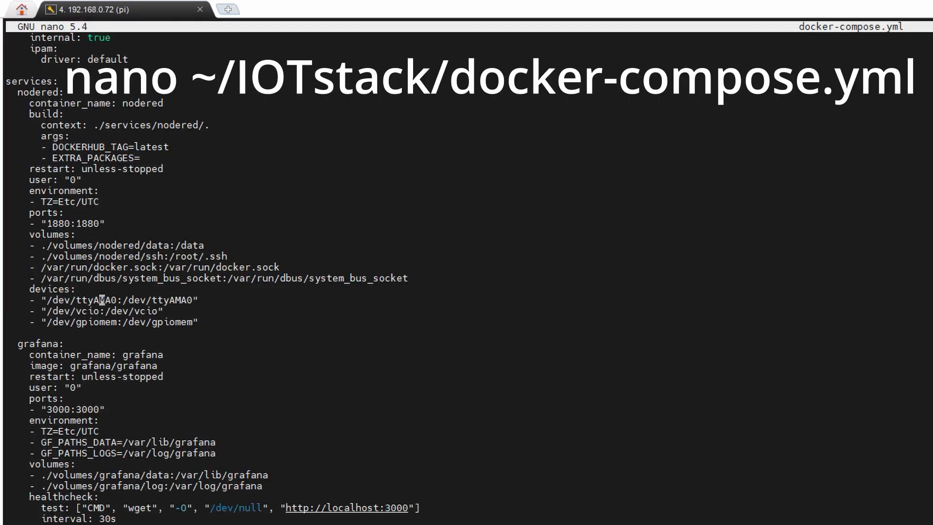
Change the nodered devices host path from ttyAMA0 to ttyACM0 in docker-compose.yml
type("CM")
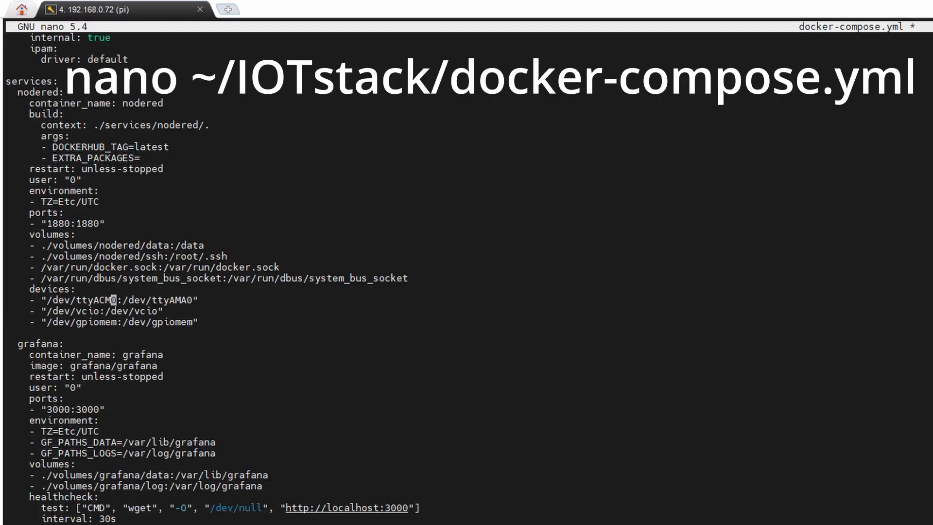
scroll("down", 3)
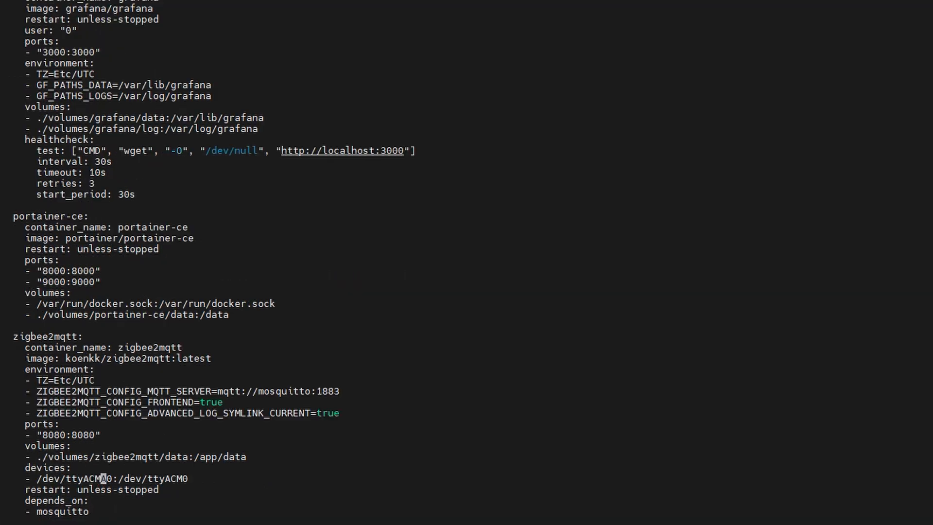
scroll("up", 3)
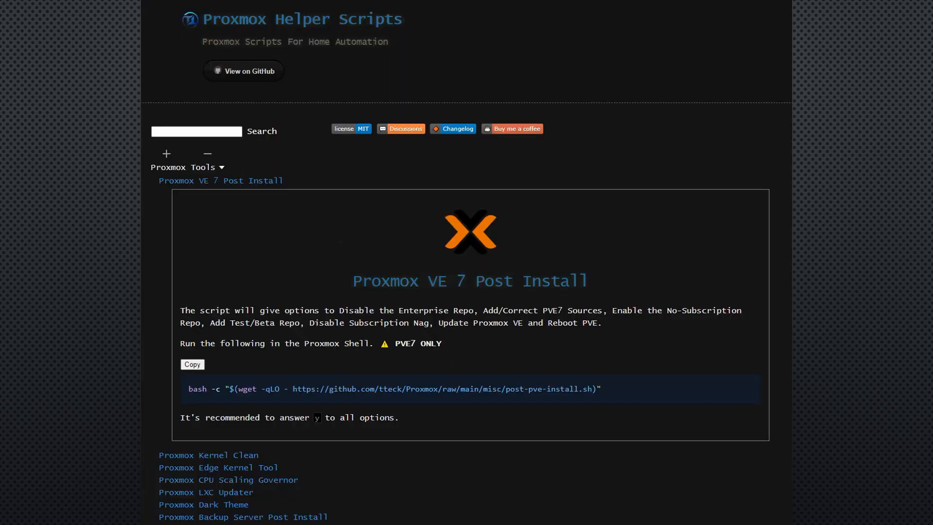
mouse_move(574, 283)
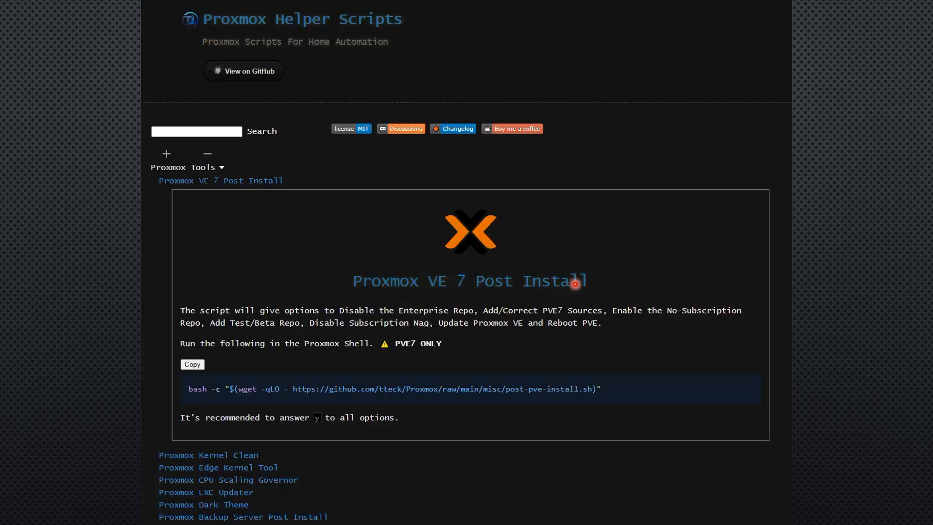